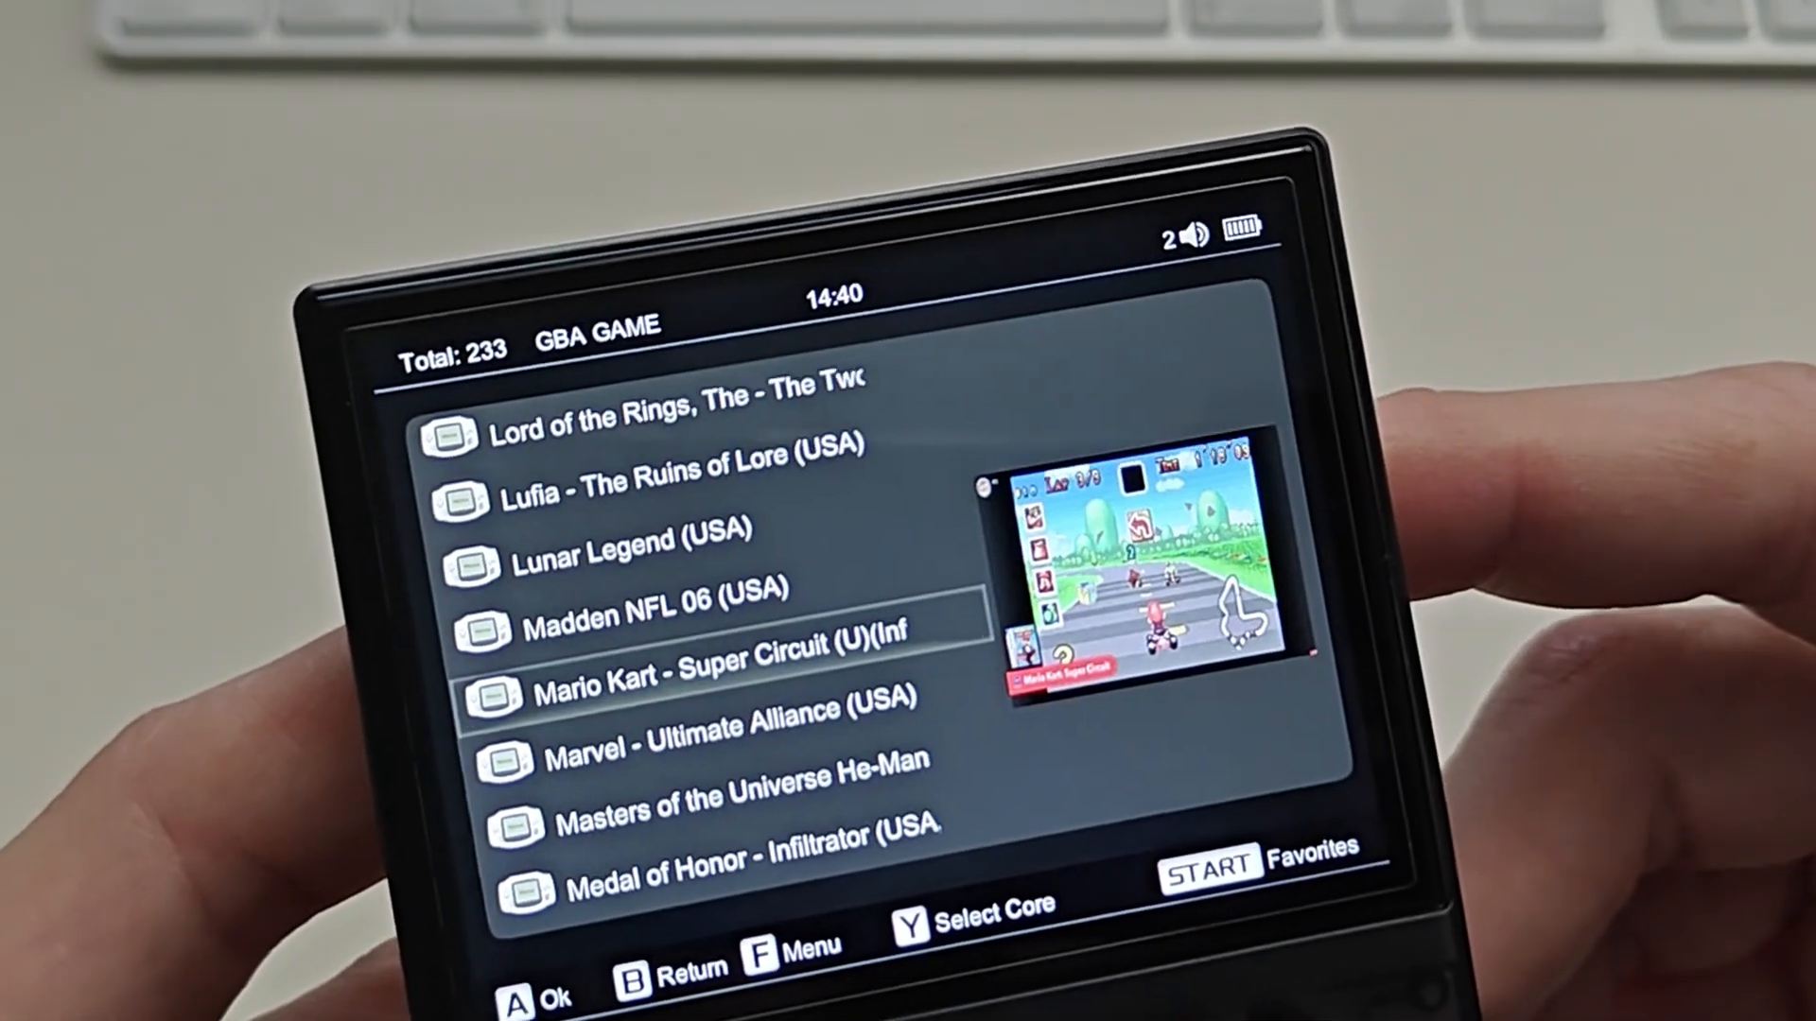
scroll(up, 3)
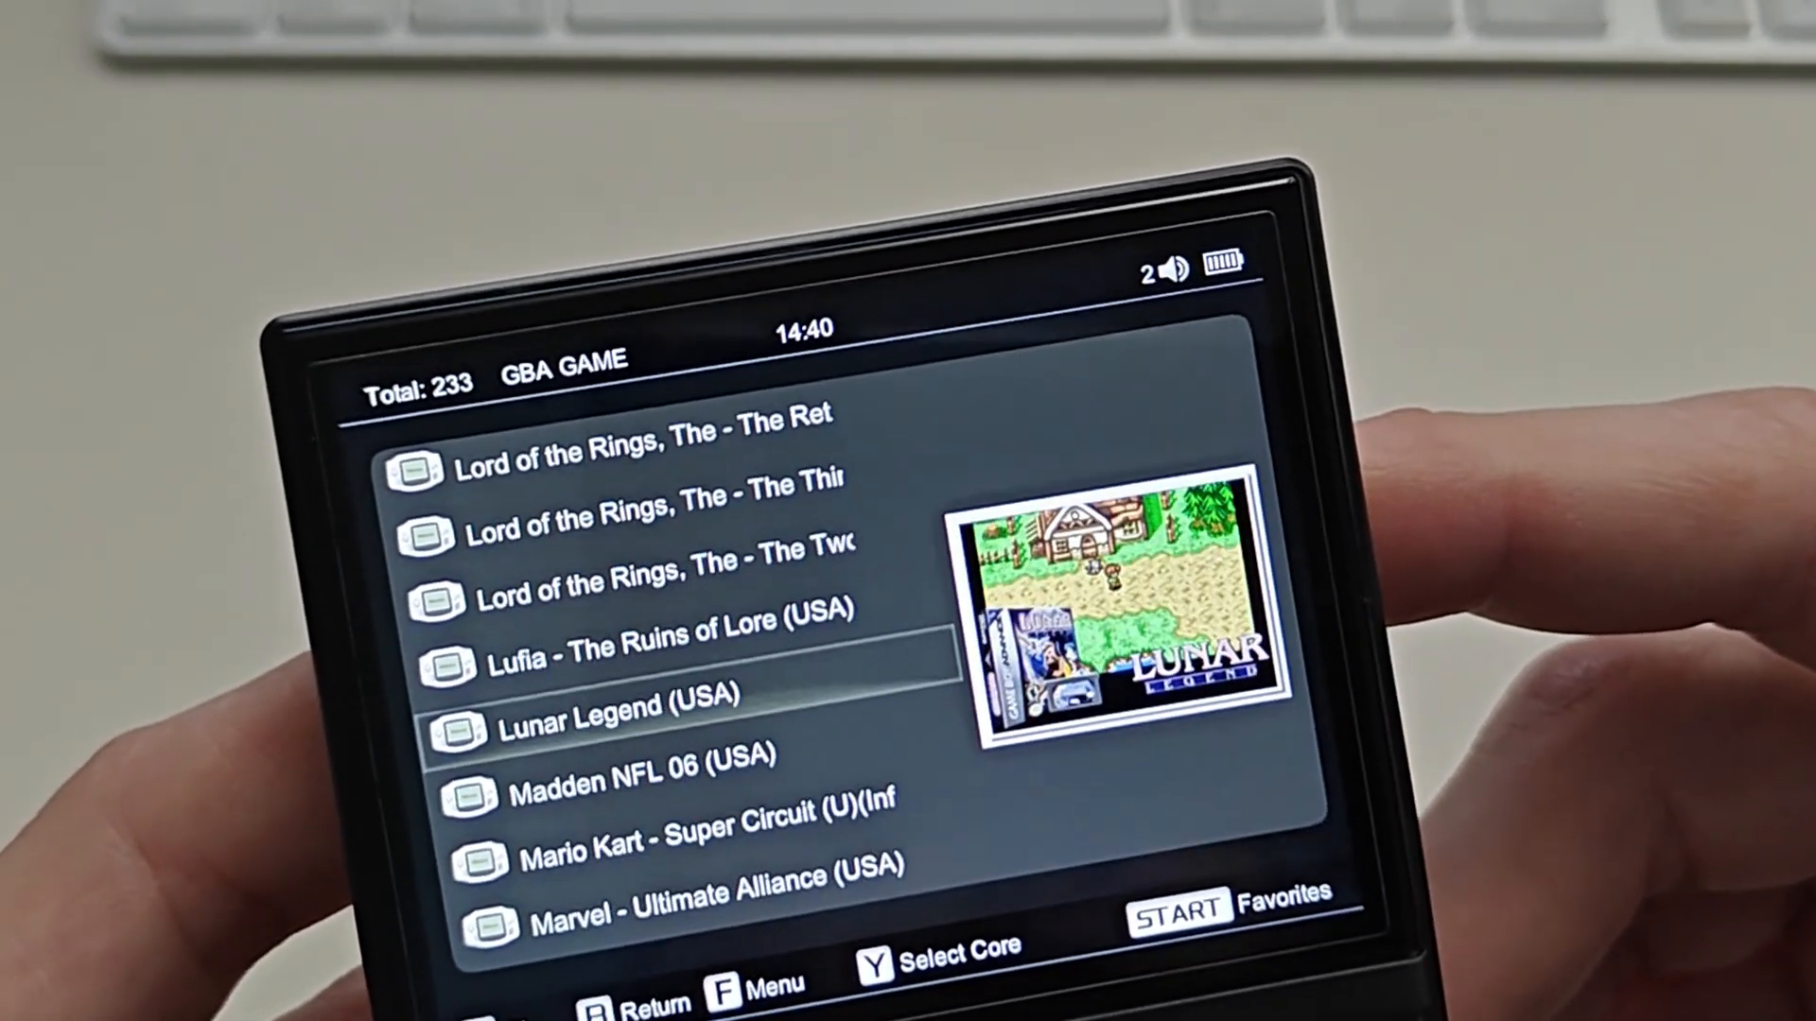
scroll(down, 3)
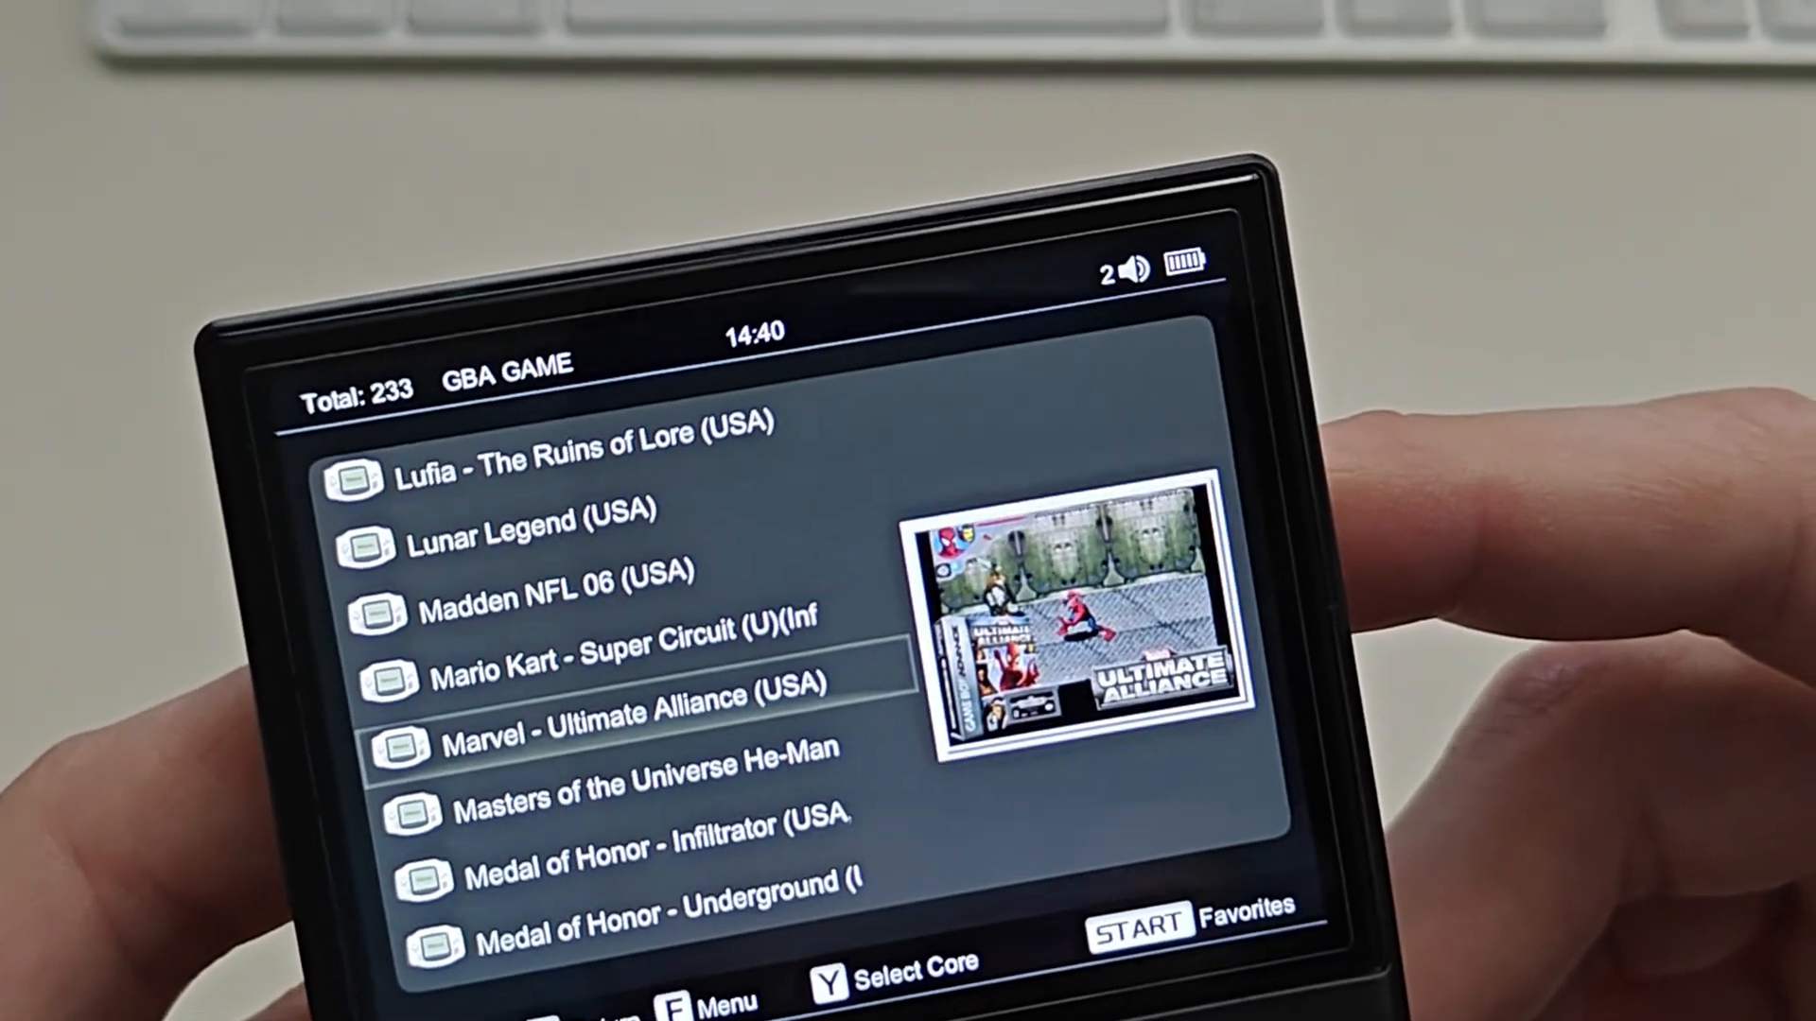